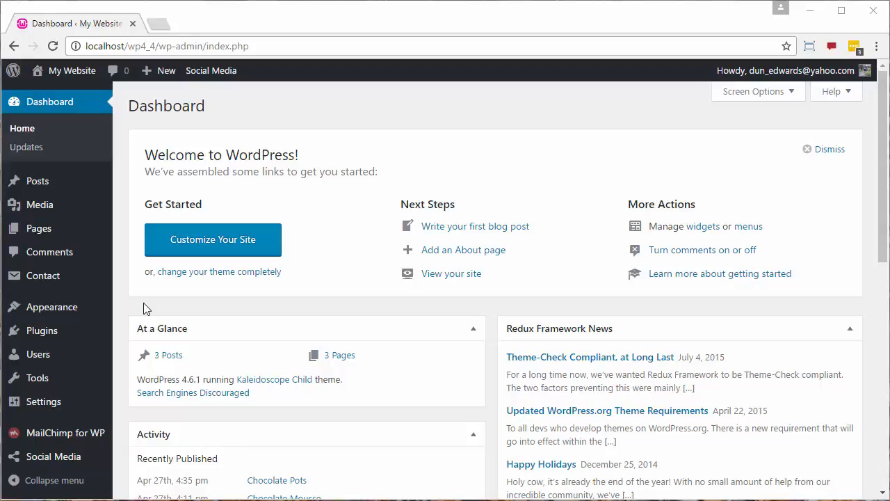
mouse_move(136, 355)
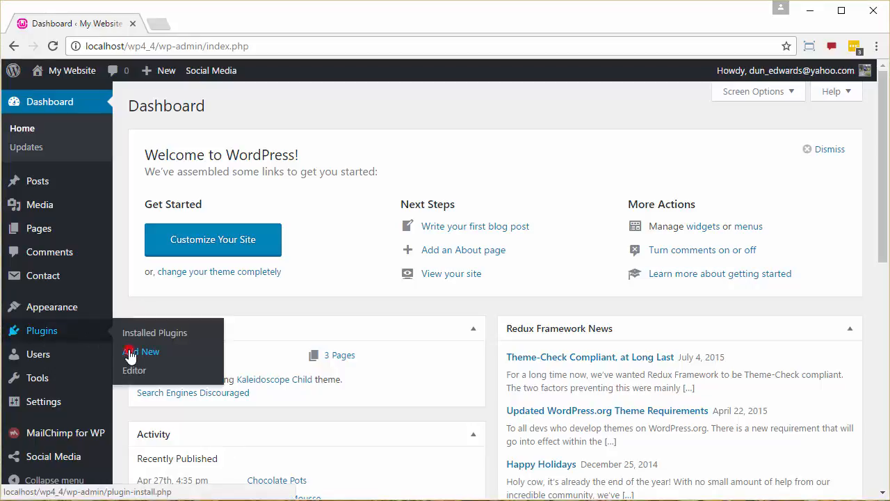
Find the WP Recipe Maker plugin via a 'wp' search, install it and activate it
left_click(143, 350)
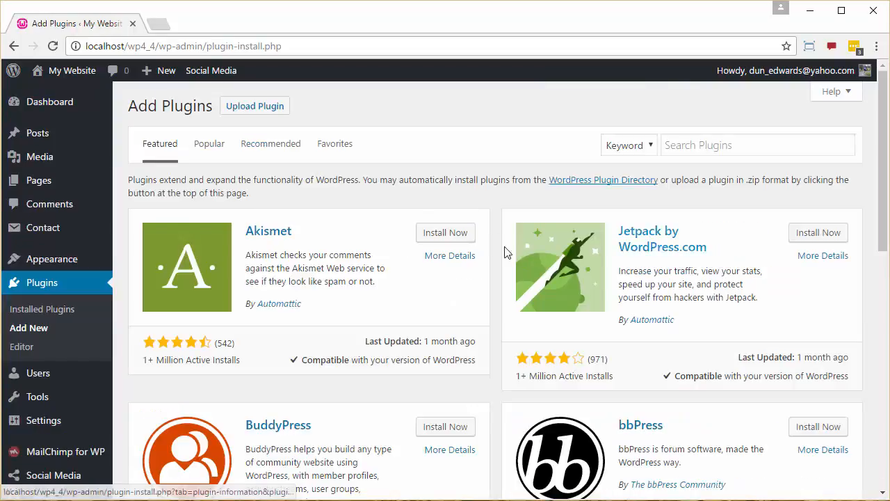
type("wp recipe maker")
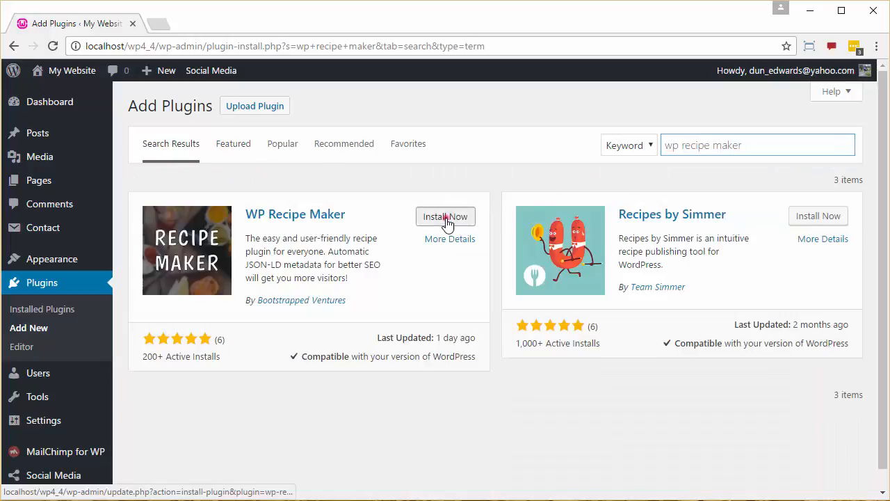
left_click(445, 217)
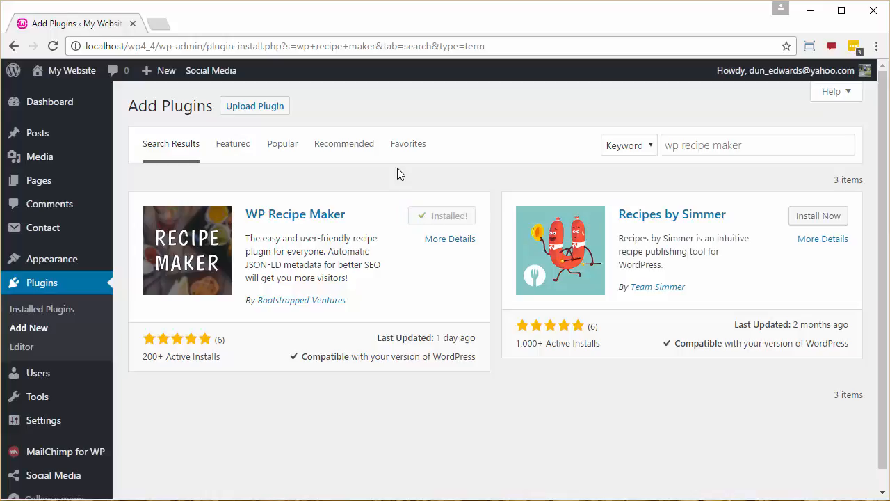
mouse_move(451, 216)
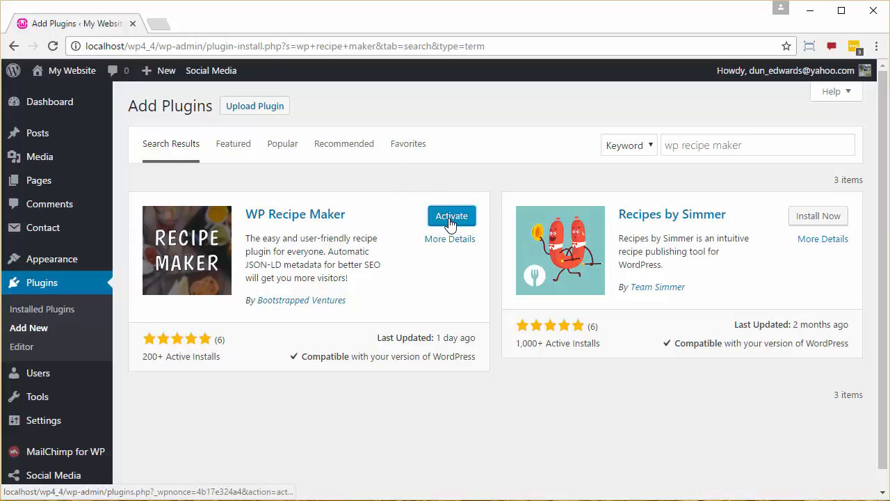
left_click(450, 216)
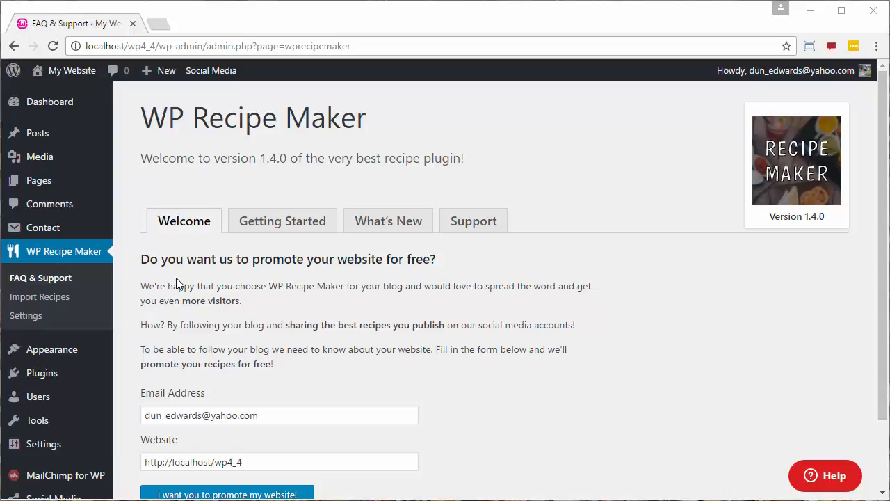
mouse_move(25, 315)
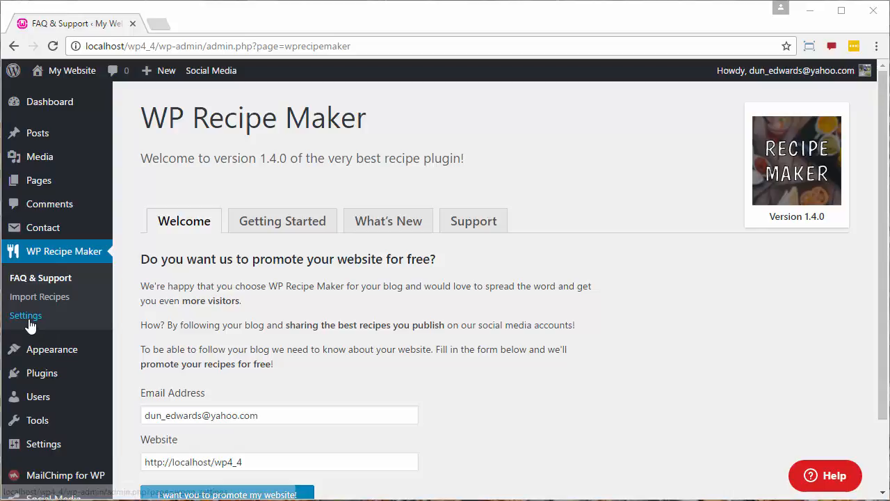
Review the WP Recipe Maker template settings, keep Simple as default and save changes
left_click(25, 314)
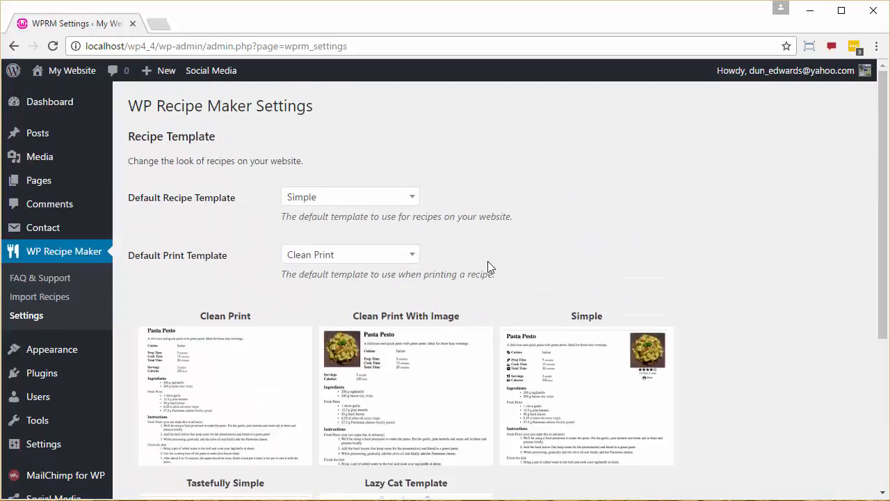
left_click(351, 198)
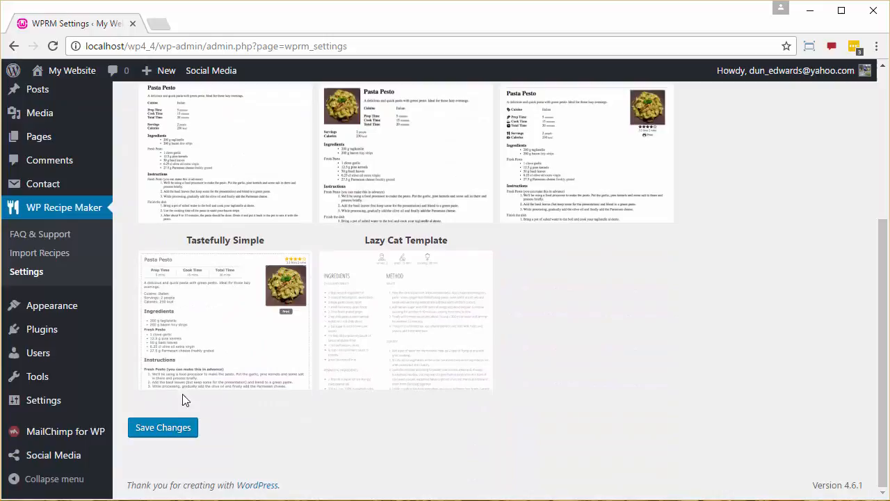
left_click(163, 427)
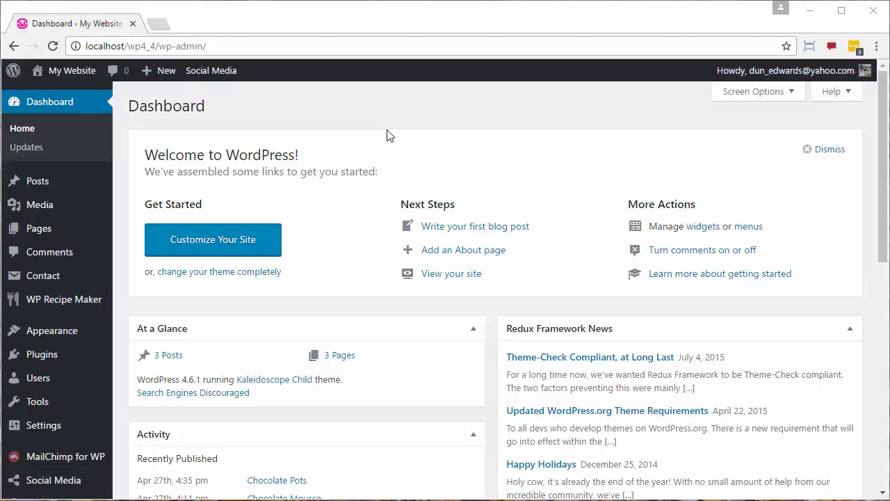
mouse_move(348, 123)
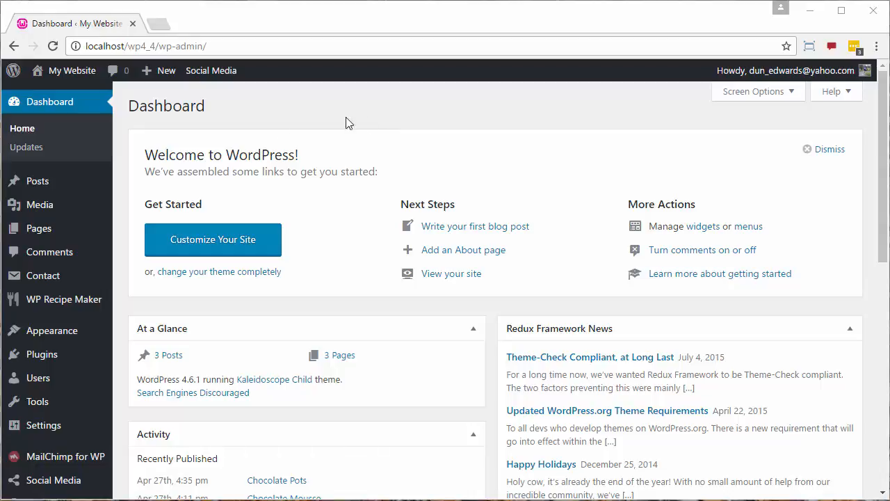
Edit the Chocolate Pots post and start a new WP Recipe Maker recipe inside it
left_click(38, 181)
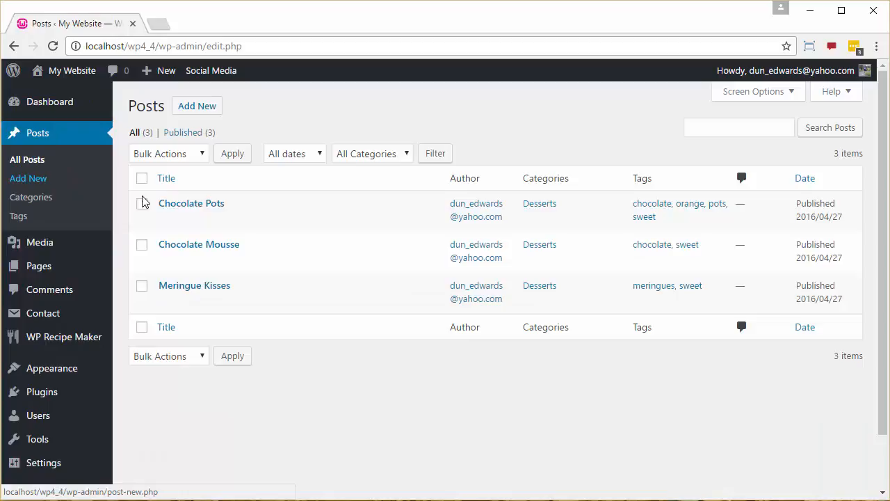
left_click(190, 203)
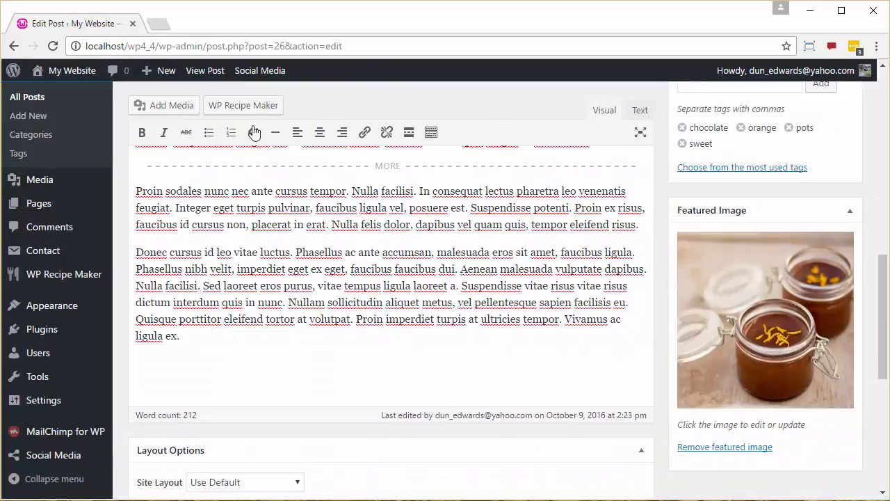
left_click(242, 105)
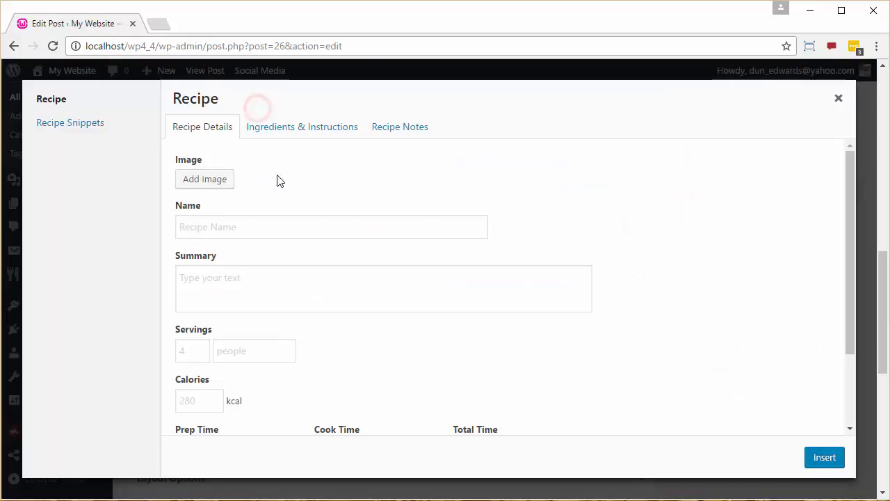
Attach the orange chocolate pots photo from the Media Library as the recipe image
left_click(204, 178)
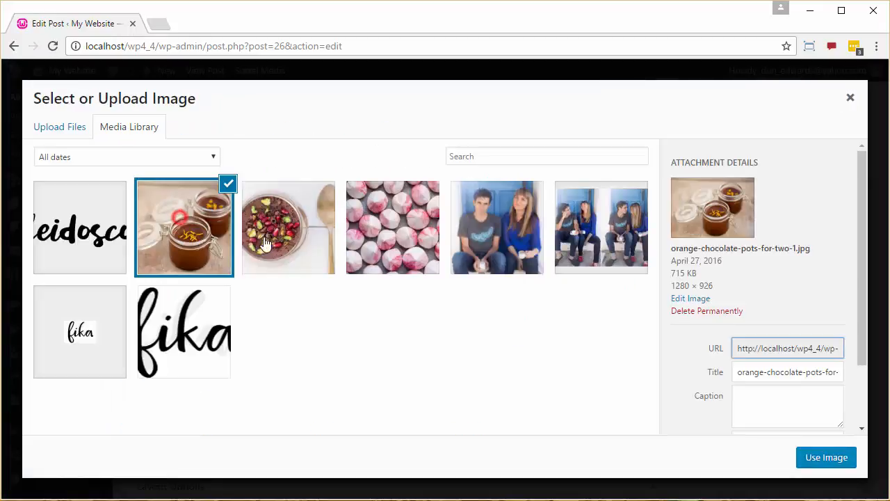
left_click(826, 456)
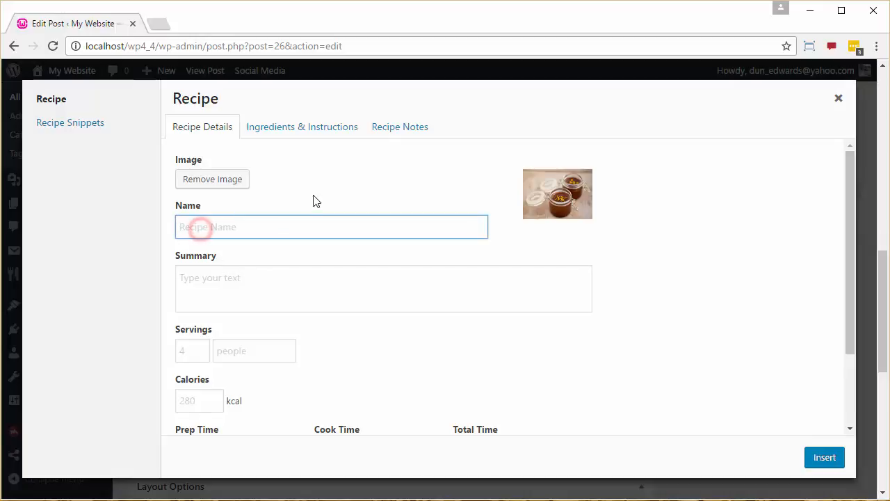
Name the recipe Chocolate Orange Pots with summary 'These are really cool. Check it out!'
type("Chocolate Orange Pots")
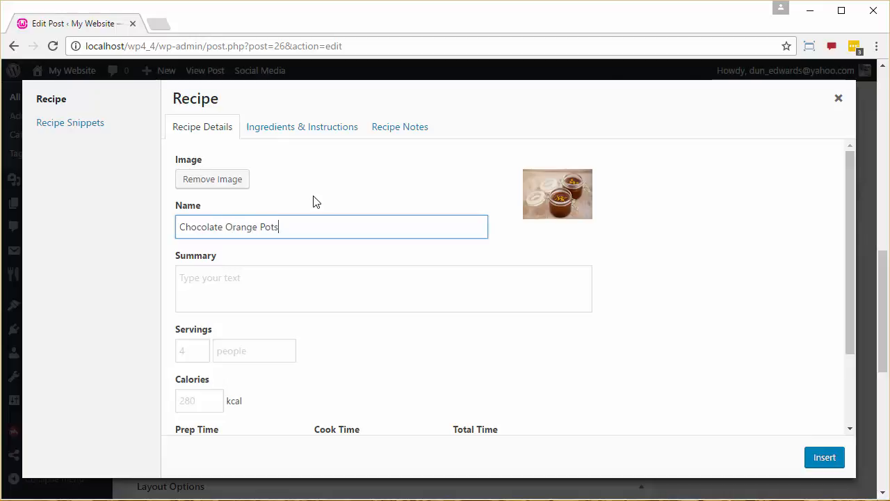
type("These")
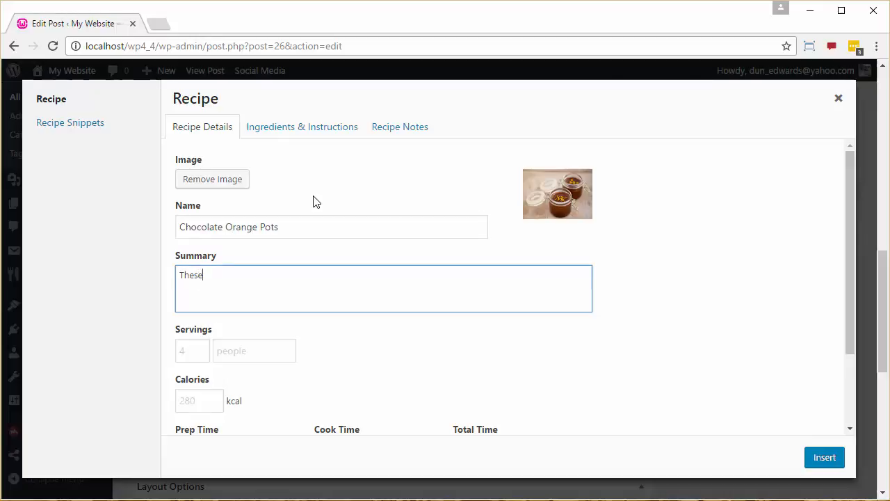
type("are really cool")
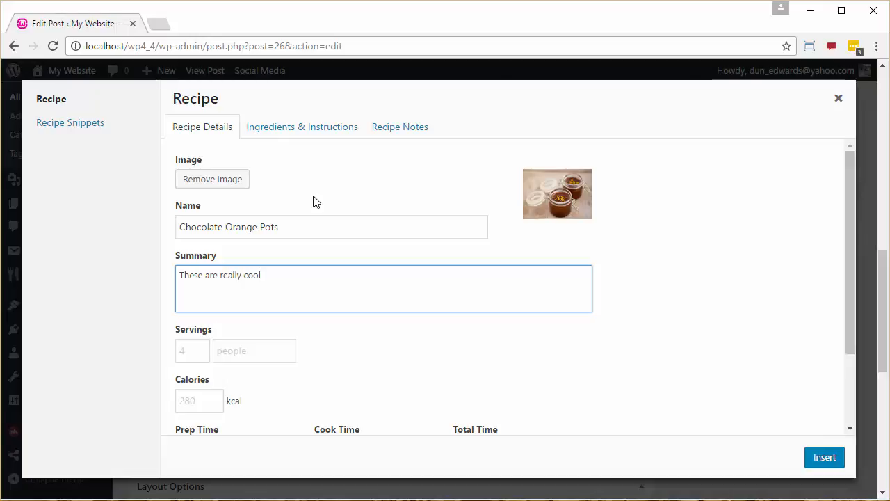
type(". C")
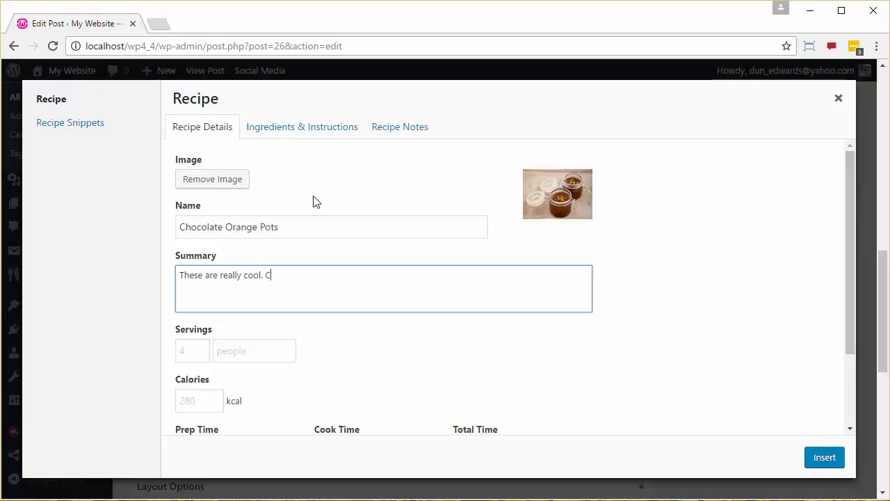
type("heck it out!")
left_click(192, 351)
type("4")
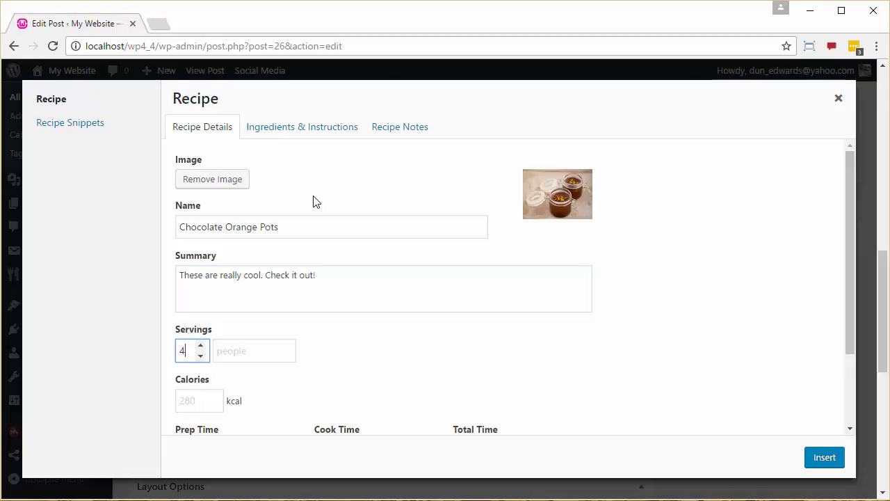
Set 4 servings of unit 'dudes', 300 kcal and 20/40/60-minute prep, cook and total times
left_click(255, 351)
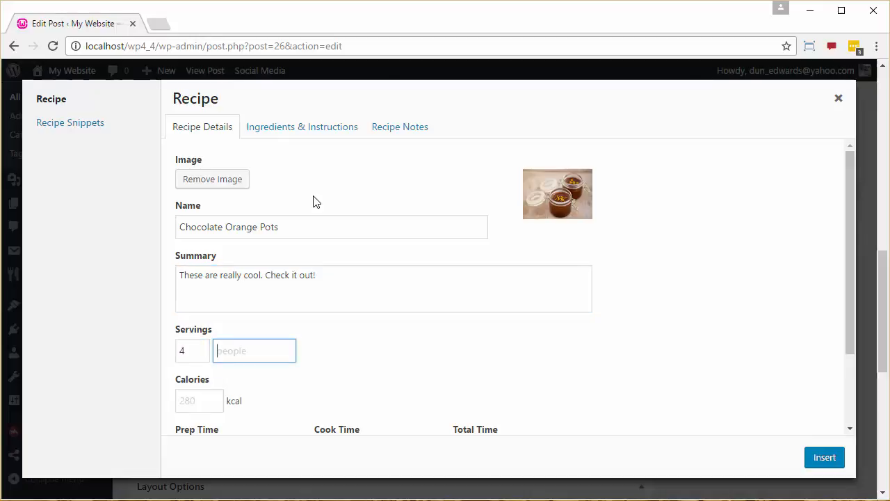
type("dudes")
left_click(199, 401)
type("300")
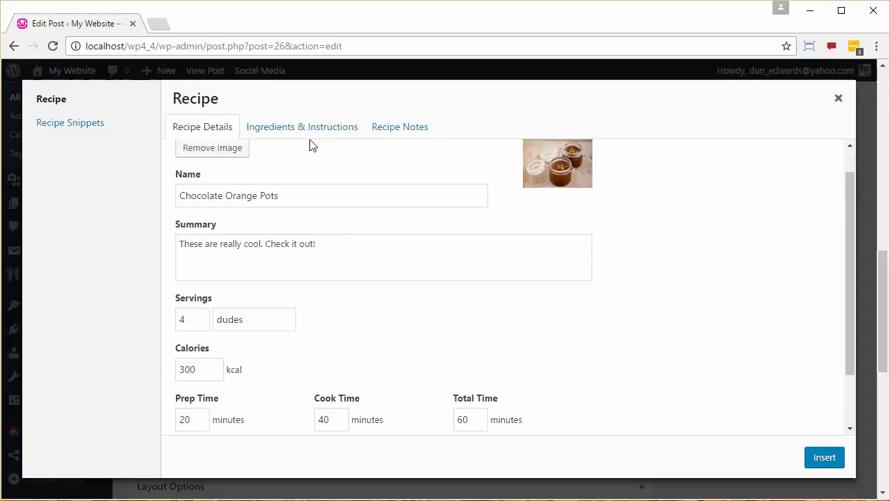
left_click(302, 127)
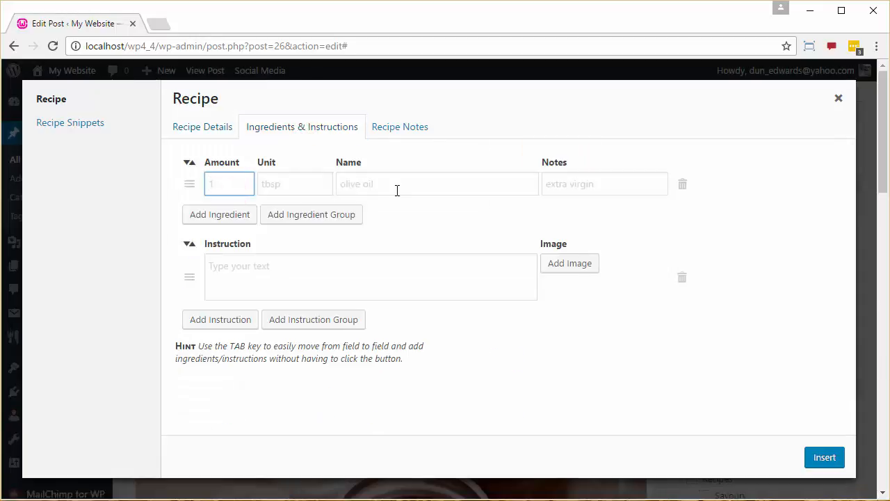
Add 3 tbsp olive oil, 200 grams flour and Instructions 1 and 2, then insert the recipe into the post
type("tbsp")
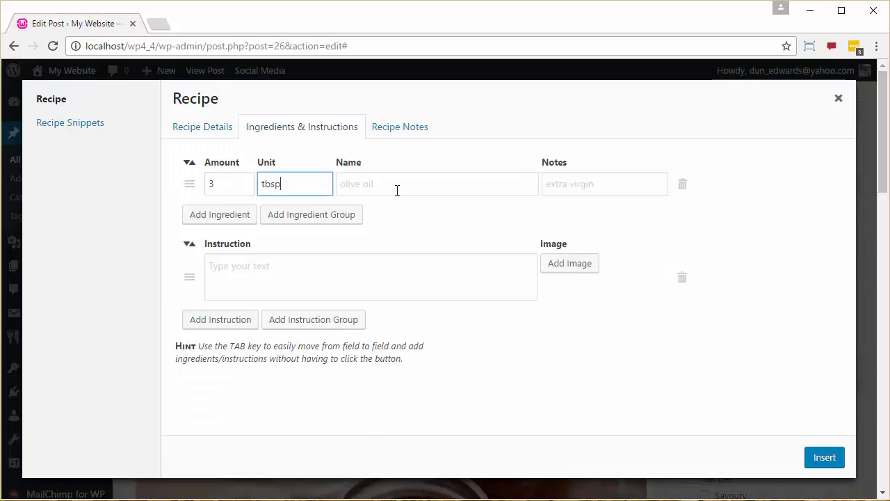
left_click(436, 183)
type("olive oil")
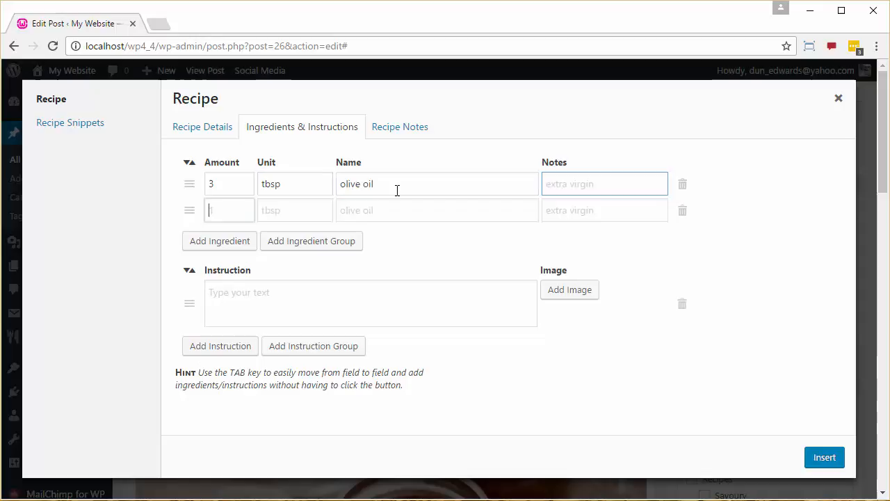
type("200")
type("Instruction 2")
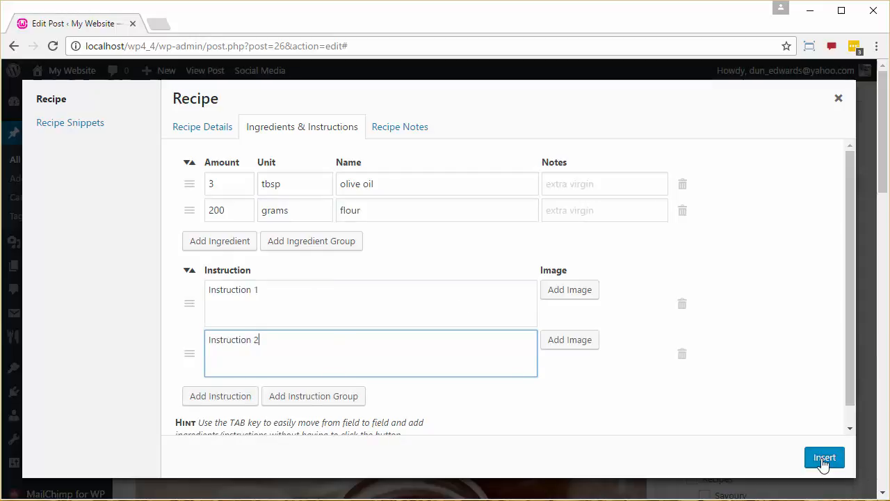
left_click(824, 456)
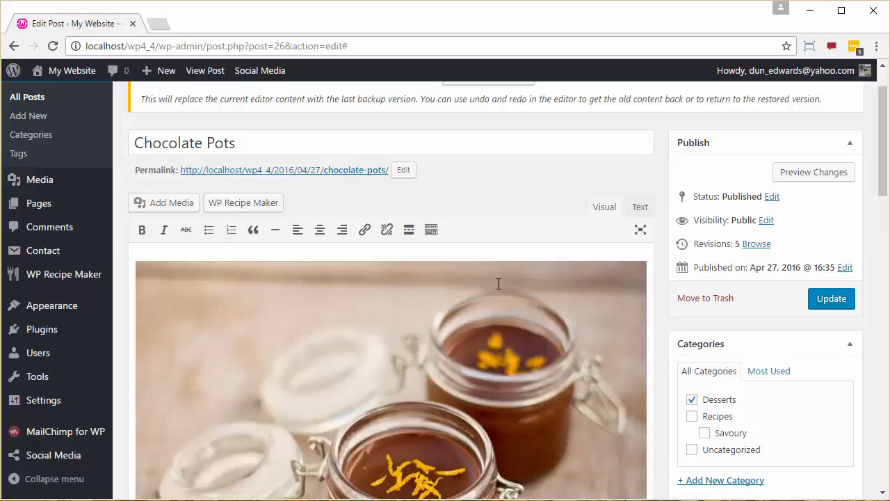
Preview the post and scroll to the Chocolate Orange Pots recipe card
left_click(812, 173)
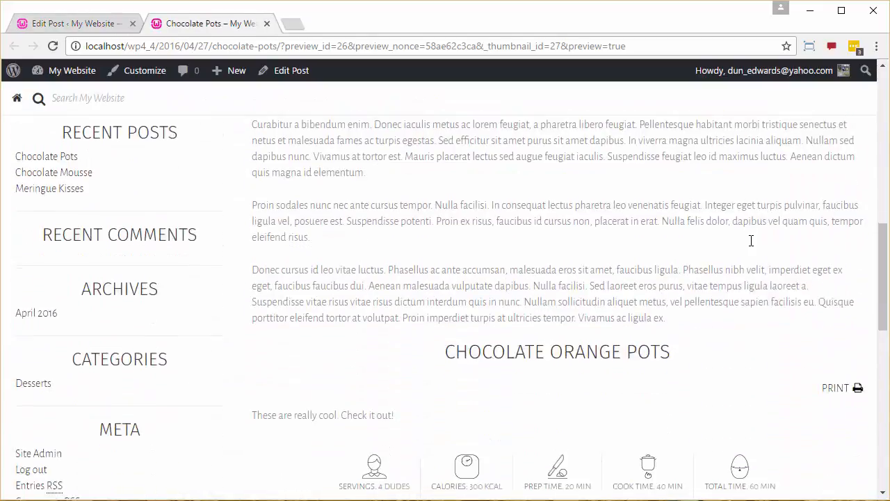
scroll("down", 3)
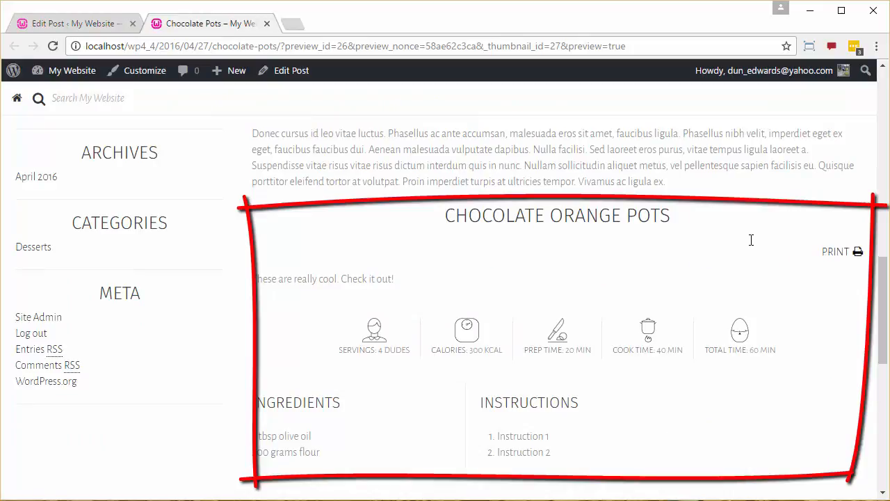